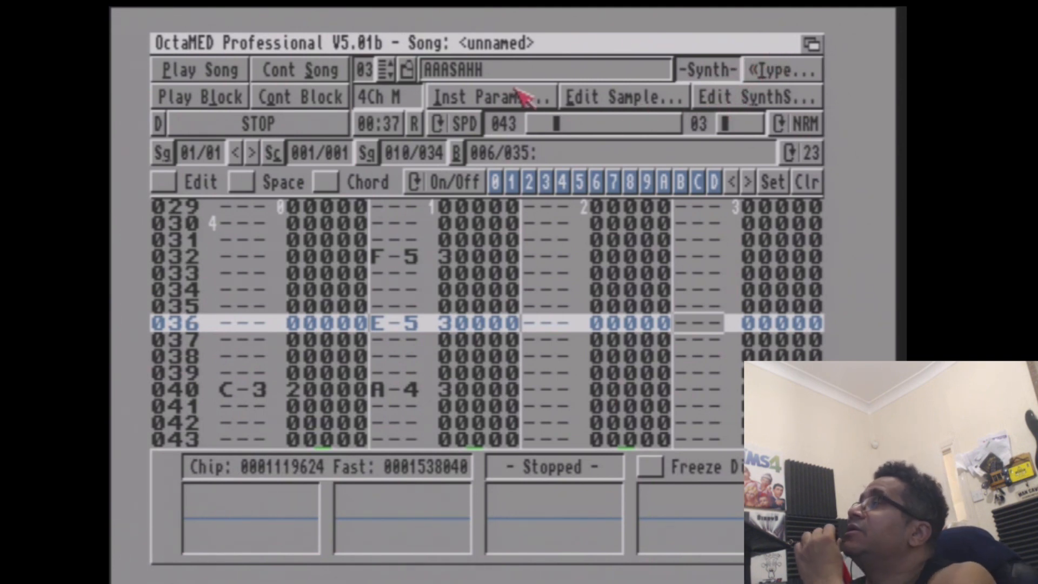
{"action": "mouse_move", "coordinate": [582, 97]}
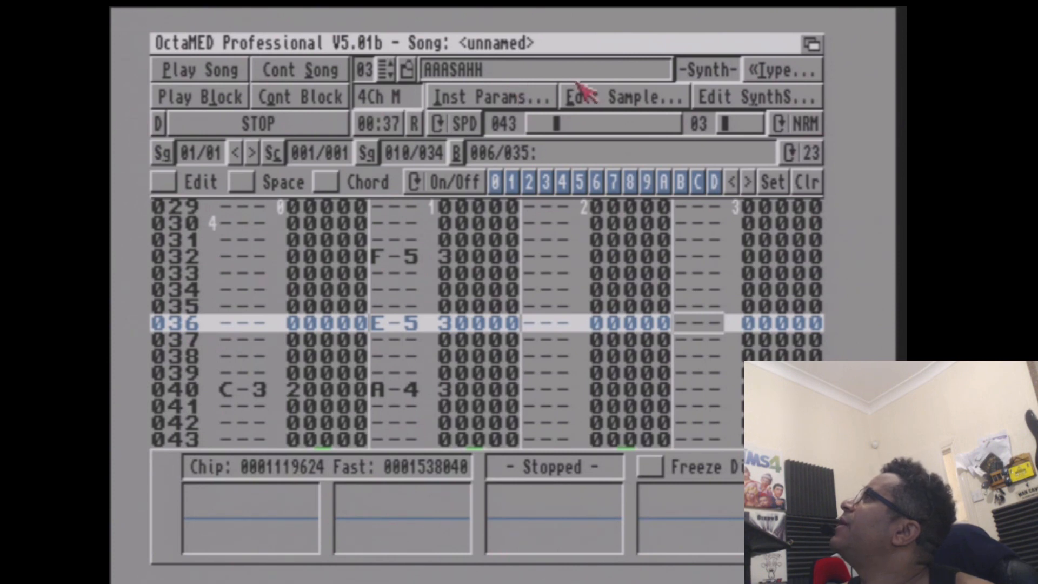
Step: Show the Instrument Type window for AAASAHH, confirming Synthetic is selected
{"action": "left_click", "coordinate": [784, 70]}
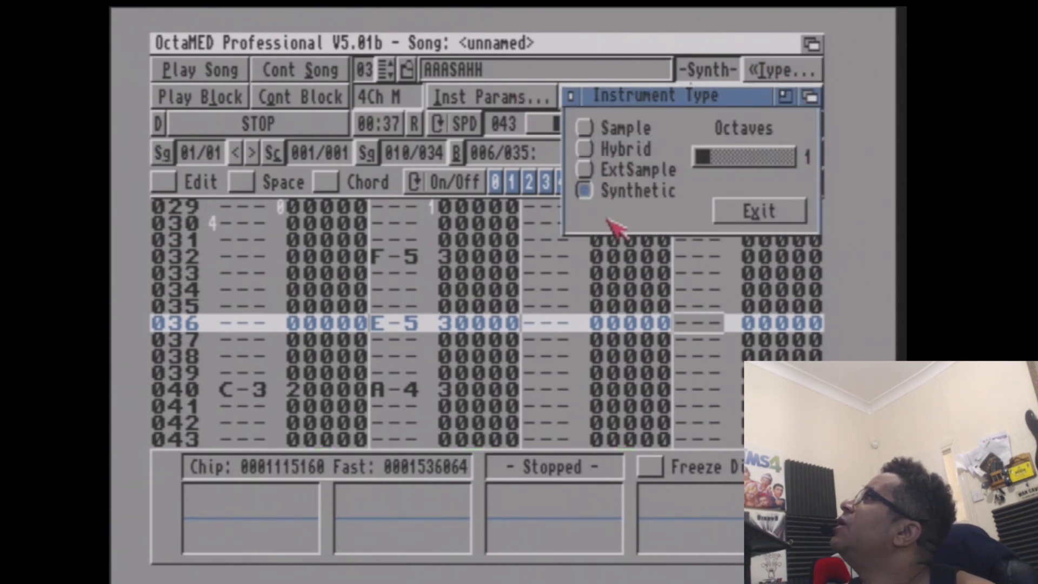
{"action": "mouse_move", "coordinate": [736, 178]}
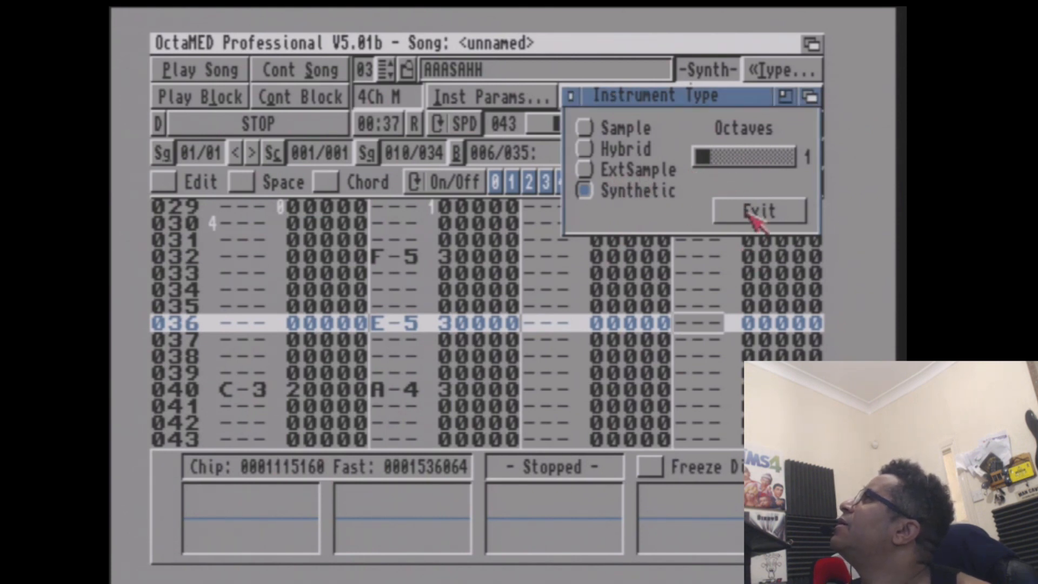
Step: Exit the type window and bring up the Synthetic Sound Editor with the sine waveform
{"action": "left_click", "coordinate": [759, 211]}
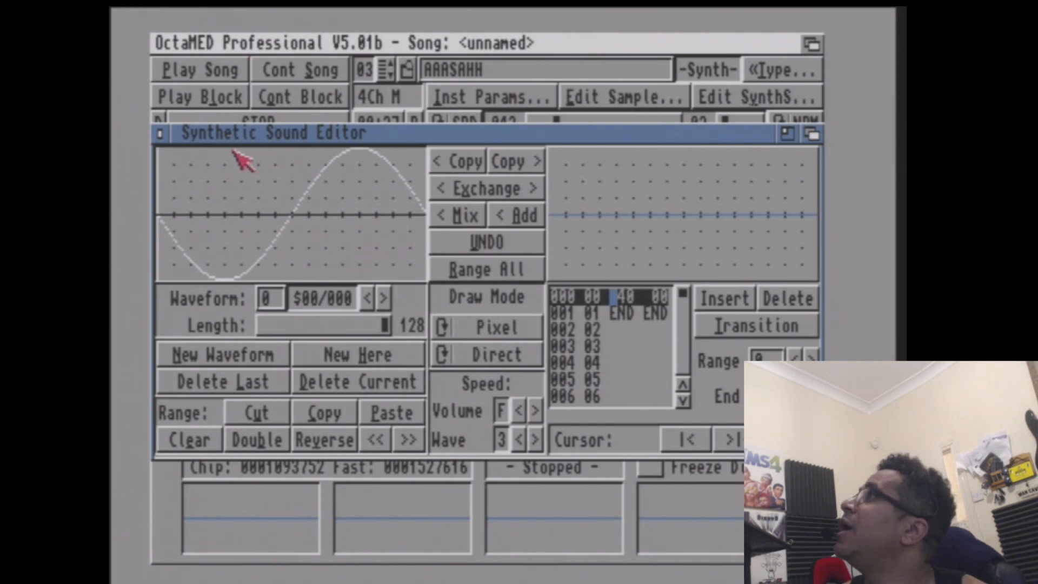
{"action": "mouse_move", "coordinate": [517, 305]}
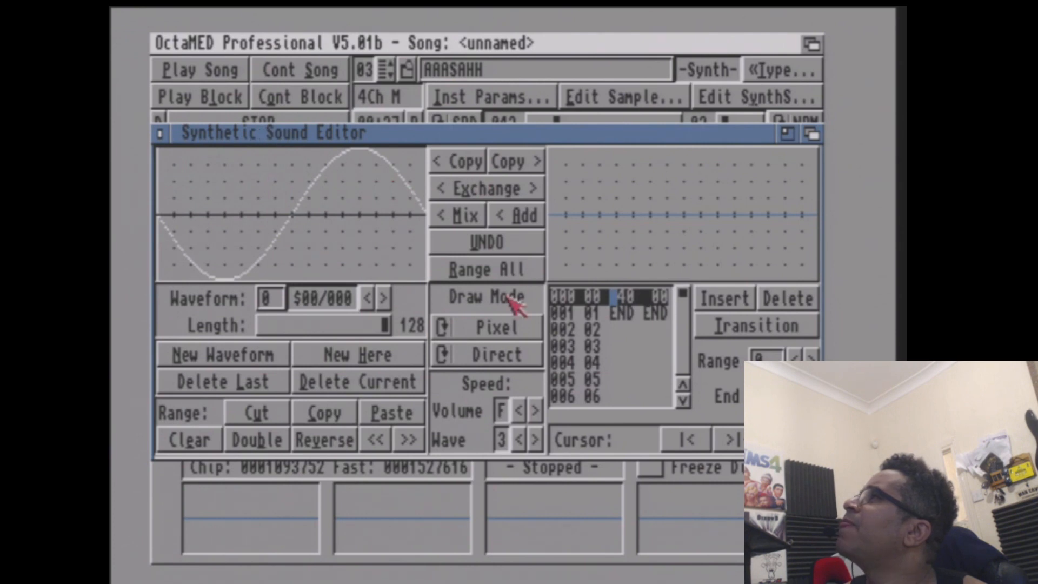
{"action": "mouse_move", "coordinate": [162, 235]}
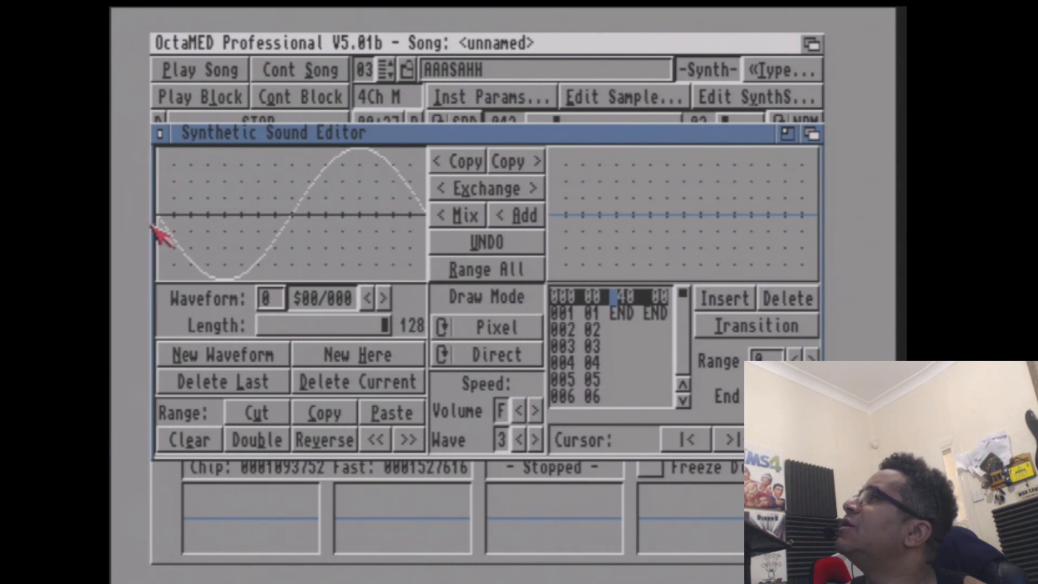
{"action": "mouse_move", "coordinate": [653, 234]}
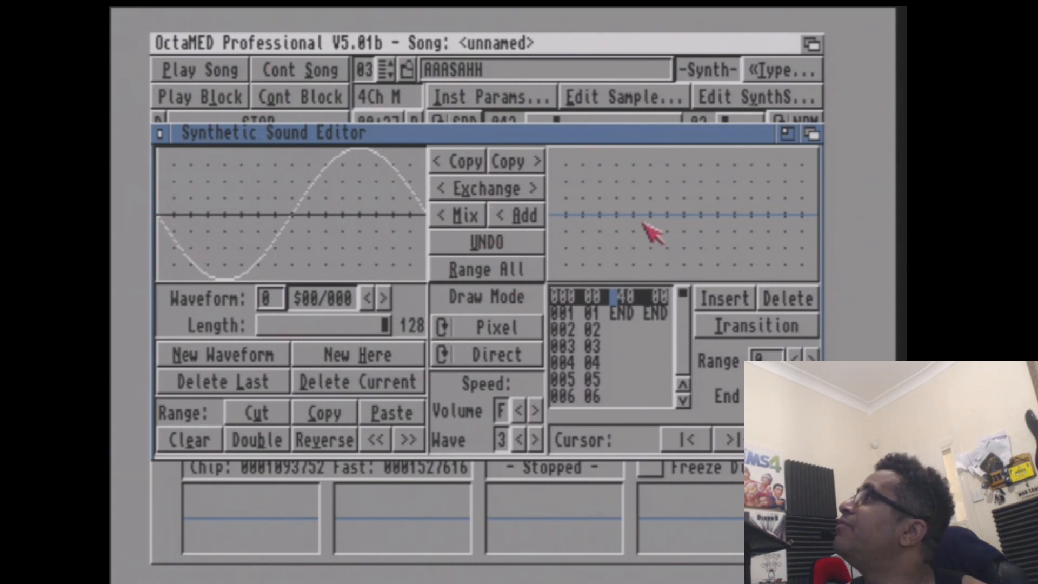
{"action": "mouse_move", "coordinate": [530, 312]}
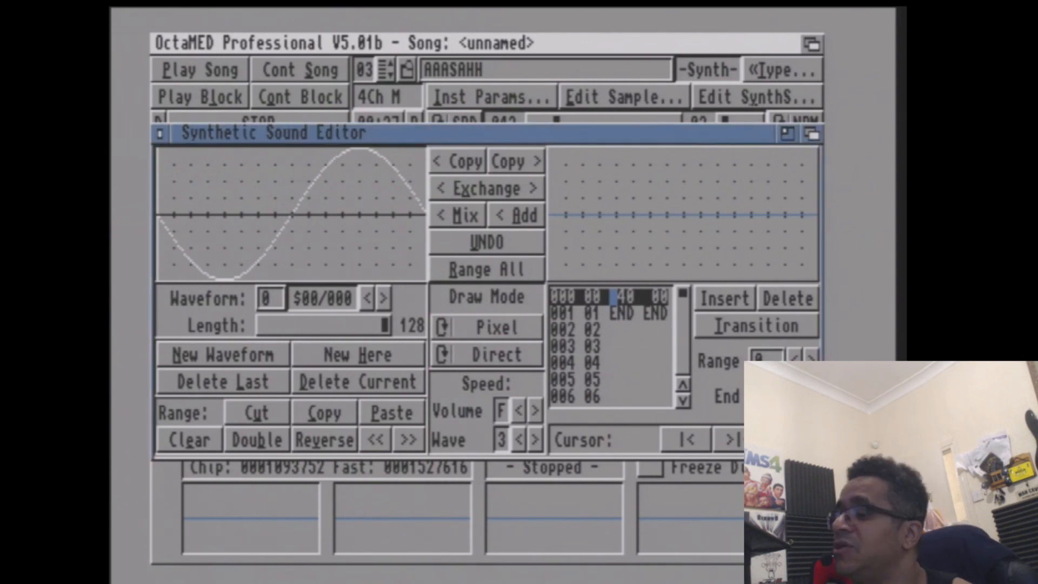
{"action": "mouse_move", "coordinate": [453, 322]}
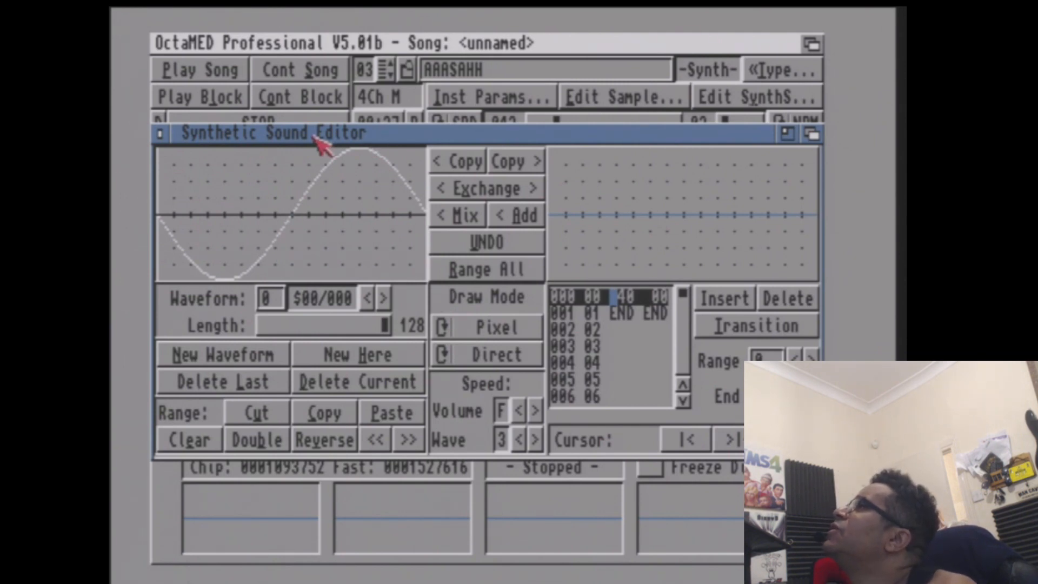
Step: Close the Synthetic Sound Editor and play the block to hear the sine bass
{"action": "left_click", "coordinate": [160, 133]}
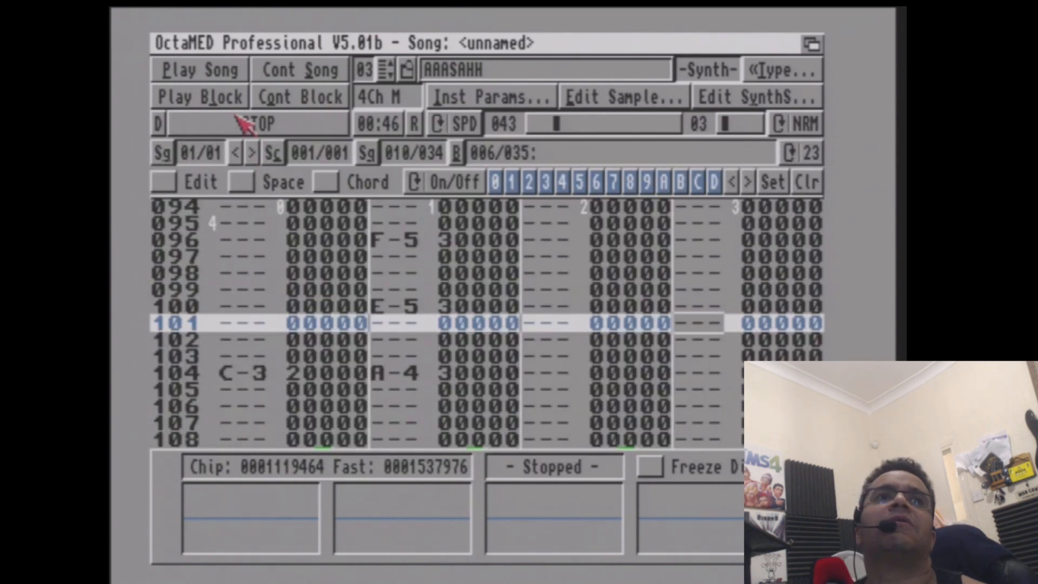
{"action": "left_click", "coordinate": [198, 96]}
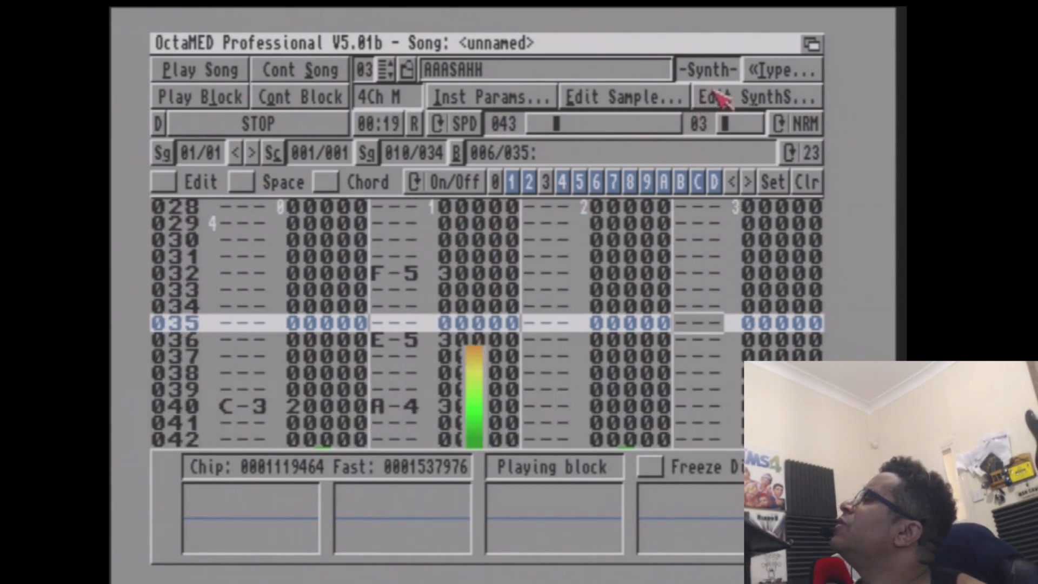
{"action": "left_click", "coordinate": [756, 96]}
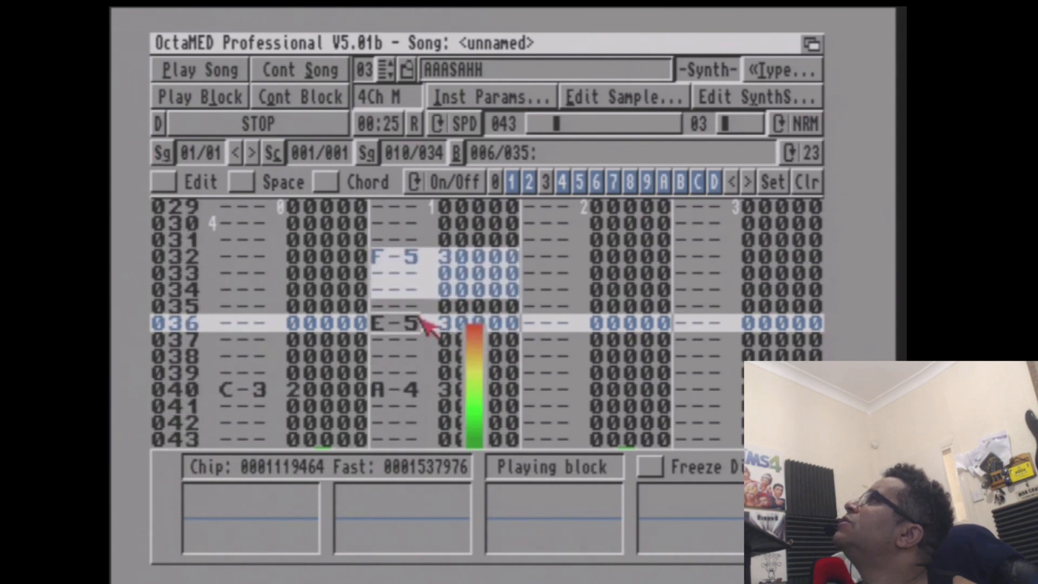
{"action": "left_click", "coordinate": [438, 42]}
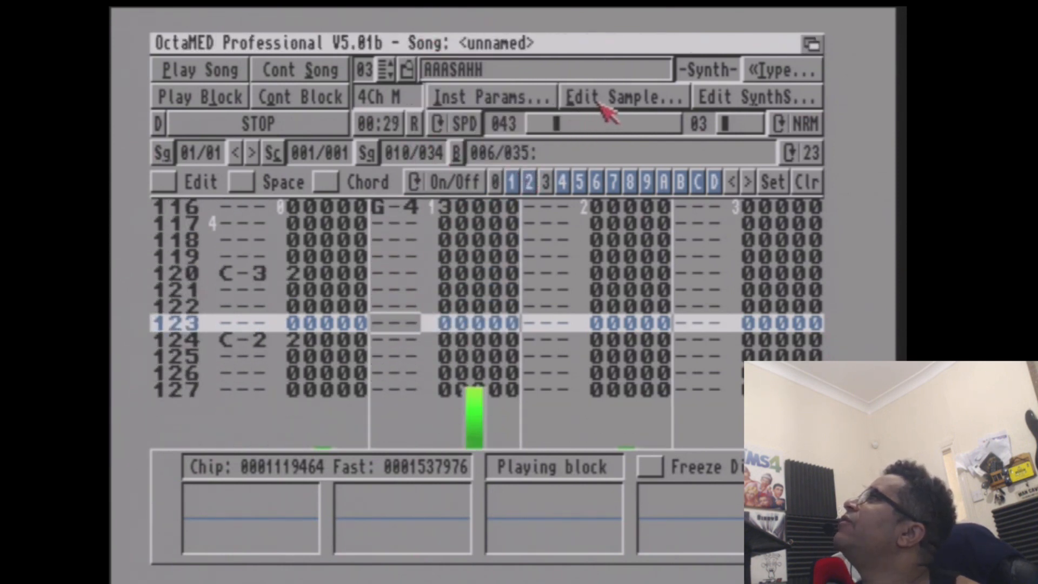
Step: Set AAASAHH's transpose to -12 in Instrument Parameters
{"action": "left_click", "coordinate": [619, 97]}
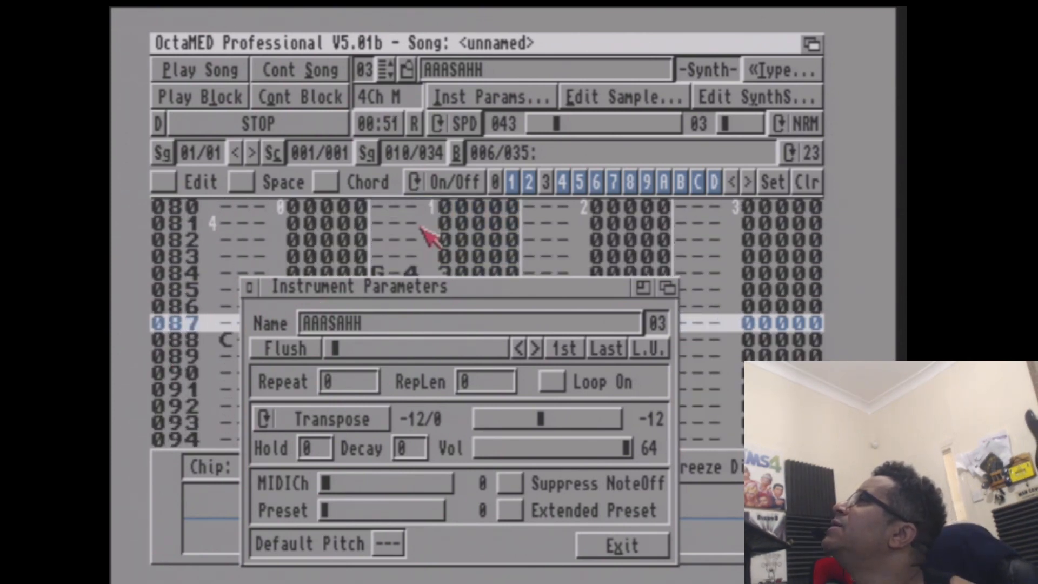
Step: Exit Instrument Parameters and enter 0220 then 0200 commands on track 1 rows 116–127
{"action": "left_click", "coordinate": [621, 545]}
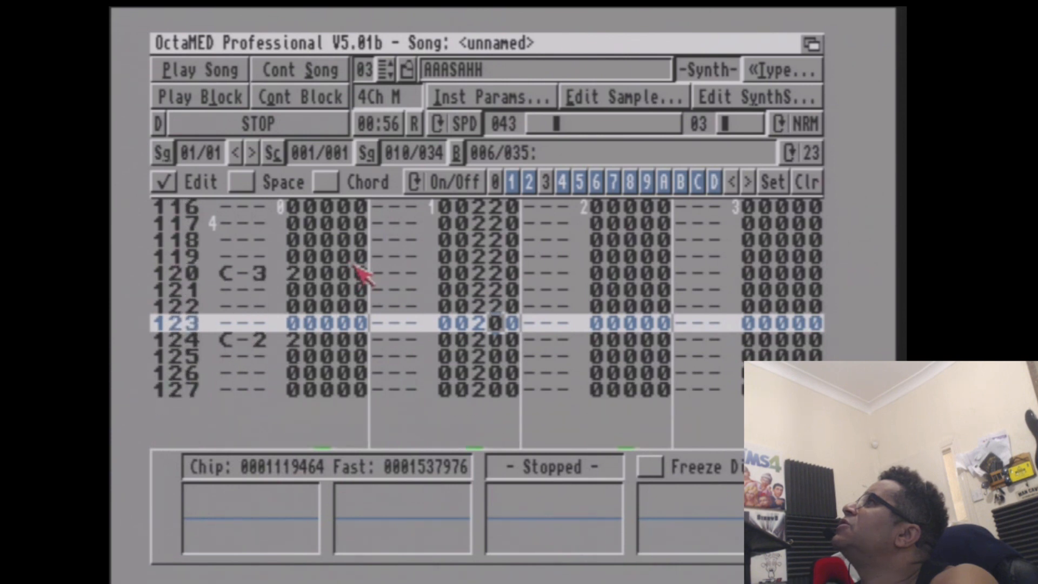
Step: Continue the block, add 0220 commands on track 1 rows 092–099, and play the block
{"action": "left_click", "coordinate": [299, 97]}
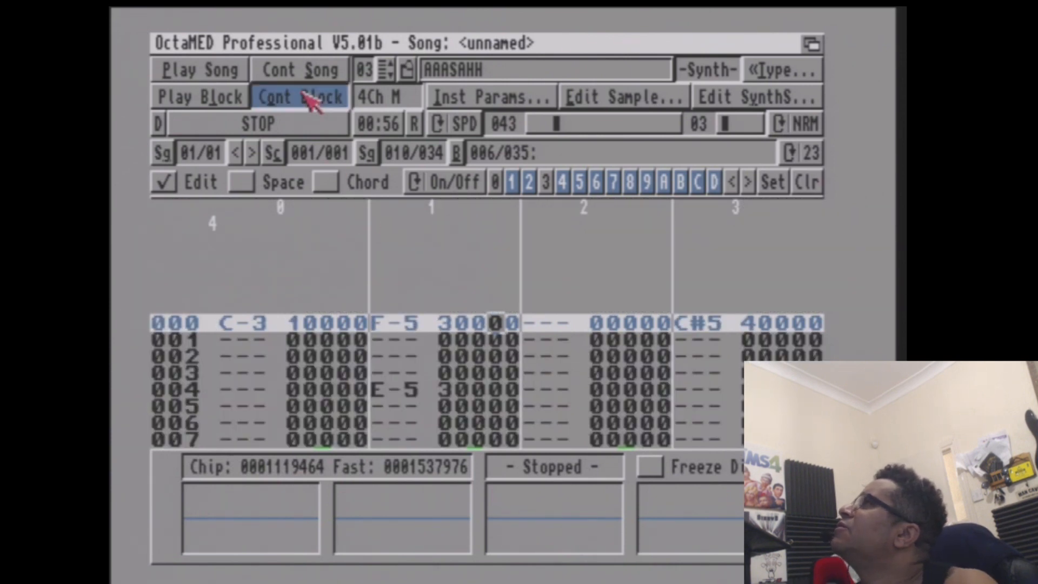
{"action": "left_click", "coordinate": [300, 96]}
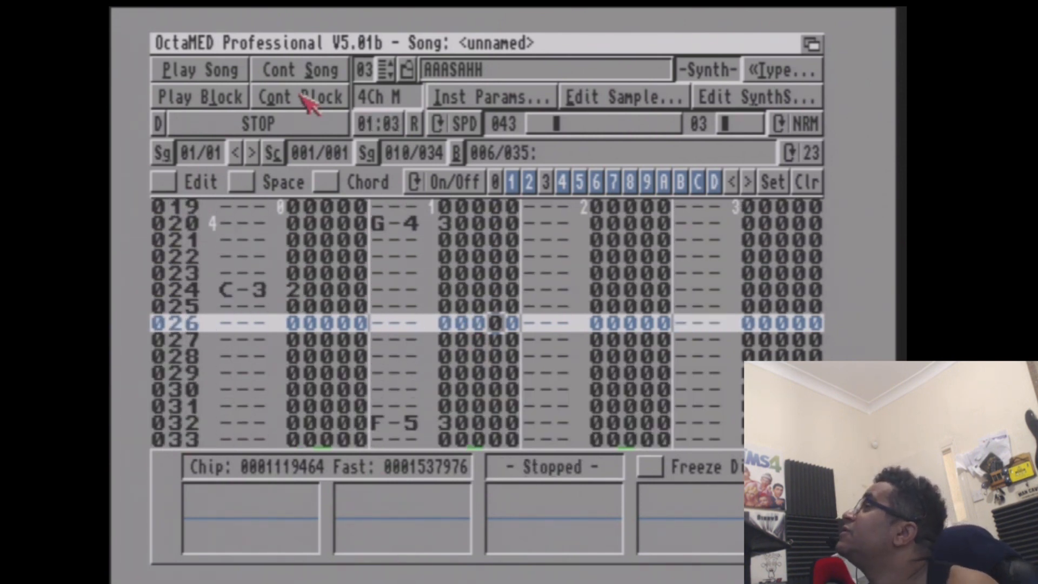
{"action": "scroll", "scroll_direction": "down", "scroll_amount": 3}
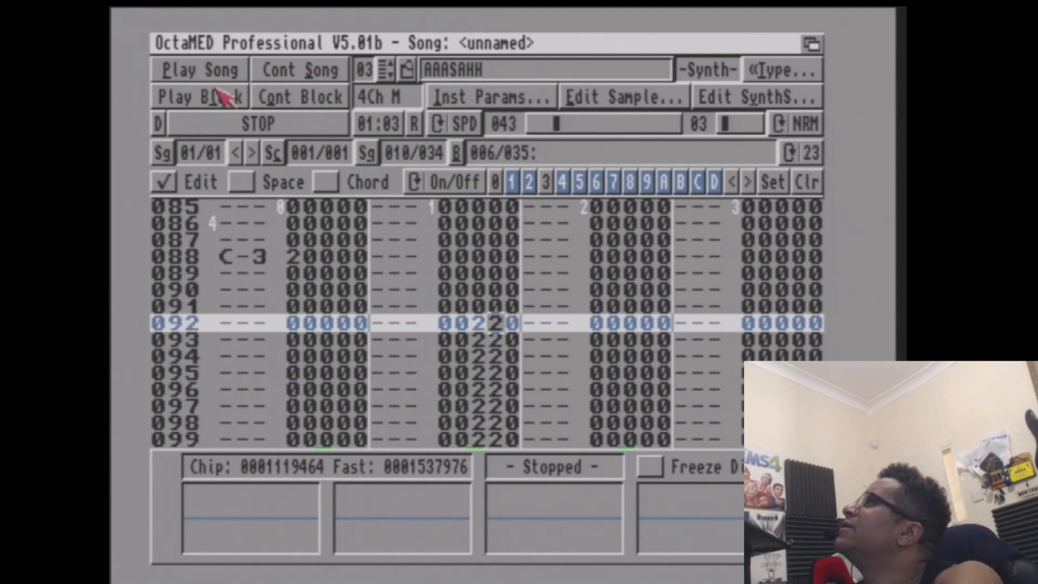
{"action": "left_click", "coordinate": [199, 96]}
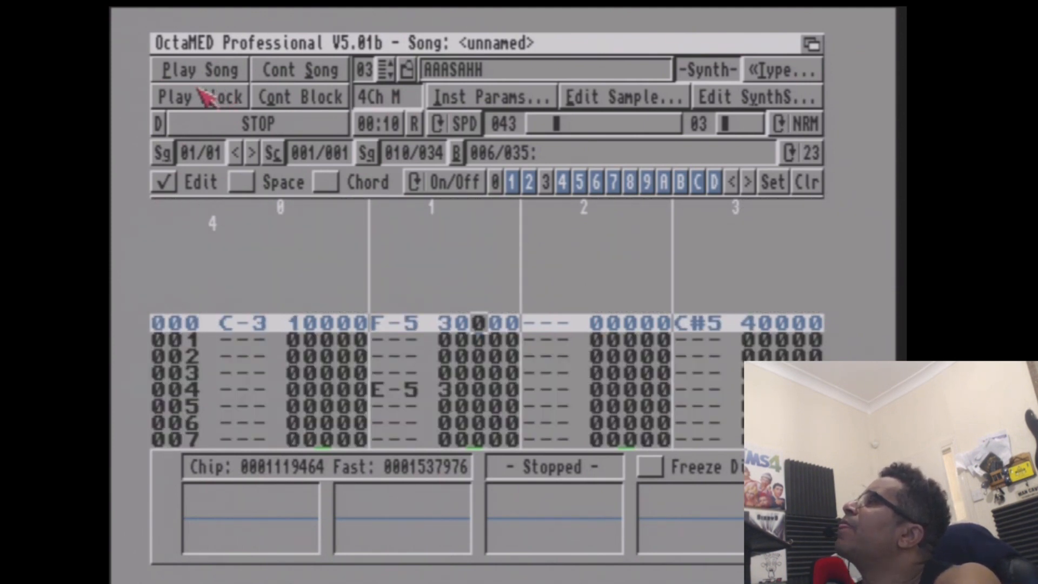
Step: Play the block with 0120 commands on rows 120–127, then turn off edit mode
{"action": "left_click", "coordinate": [199, 96]}
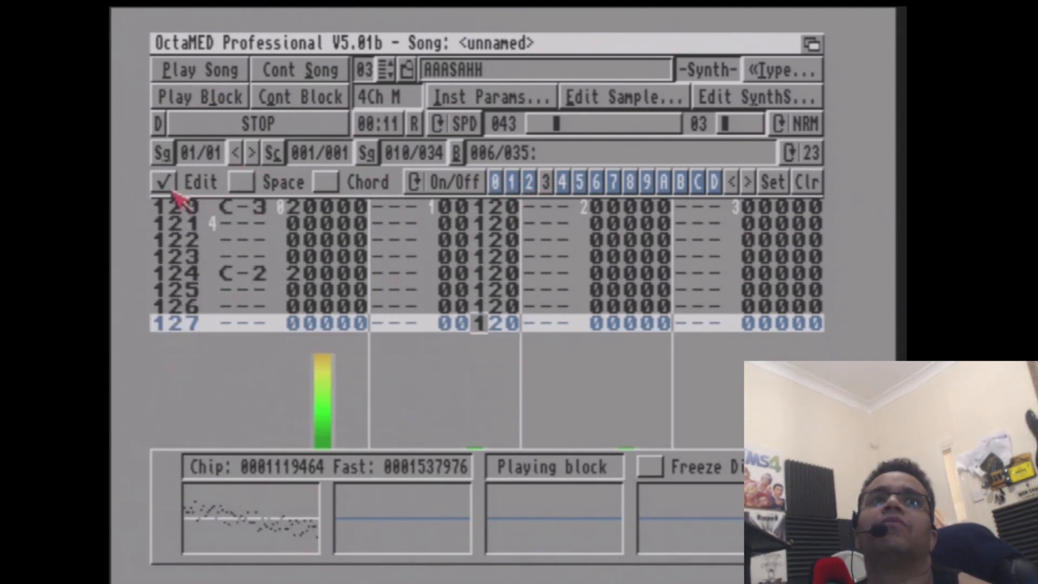
{"action": "left_click", "coordinate": [165, 182]}
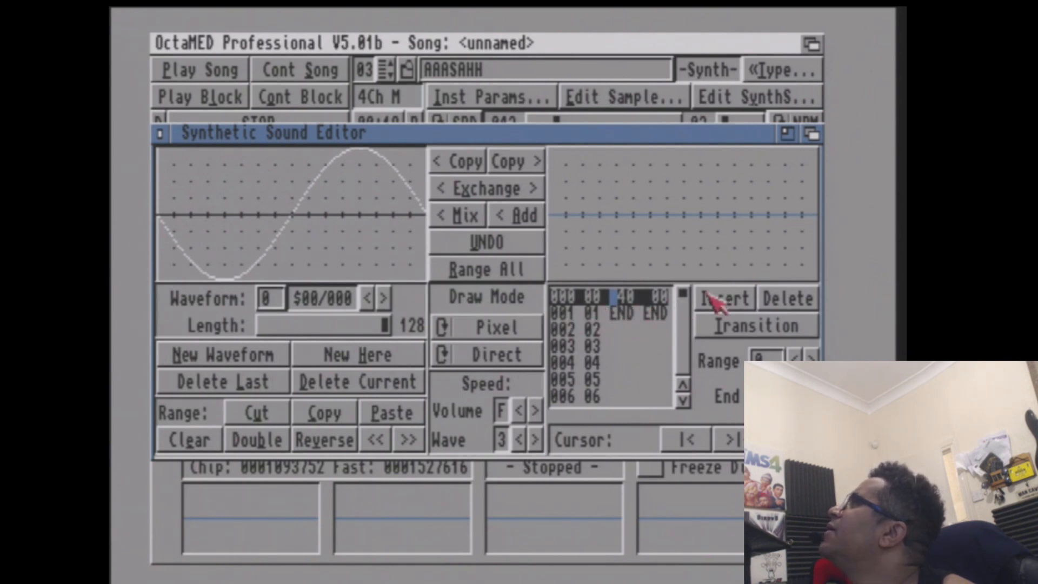
{"action": "mouse_move", "coordinate": [565, 331]}
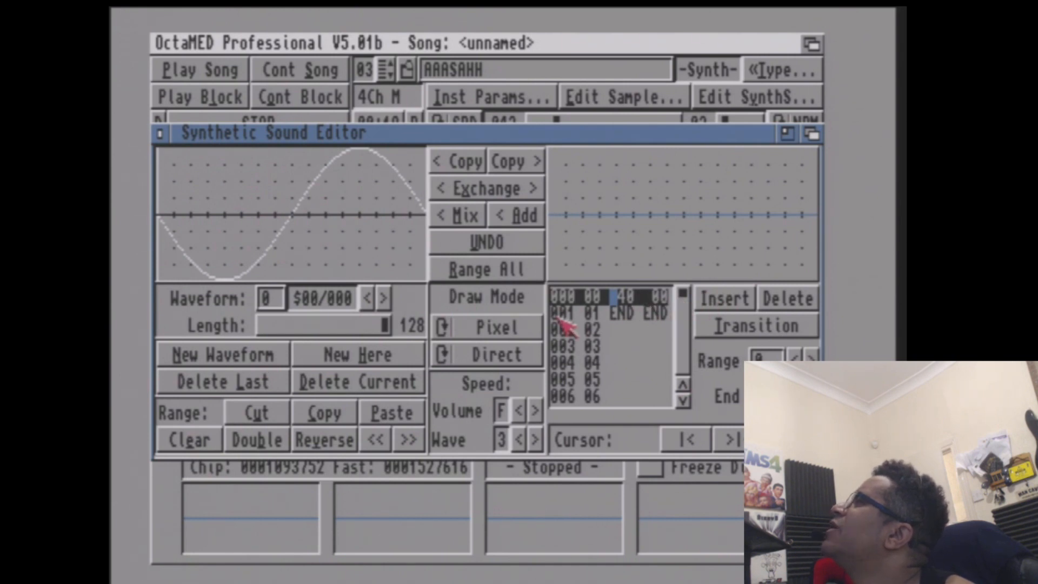
{"action": "mouse_move", "coordinate": [568, 321]}
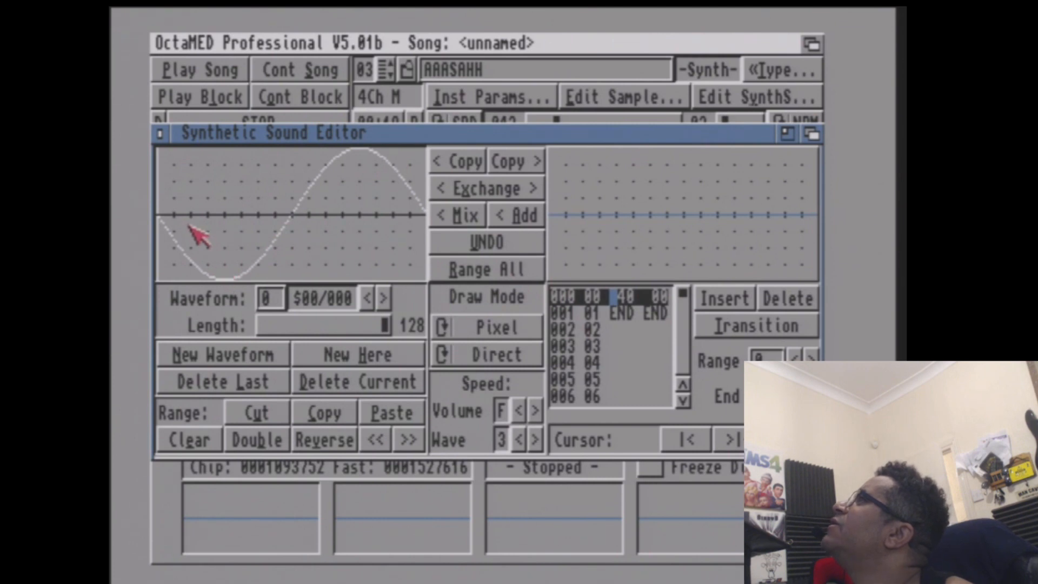
{"action": "mouse_move", "coordinate": [606, 363]}
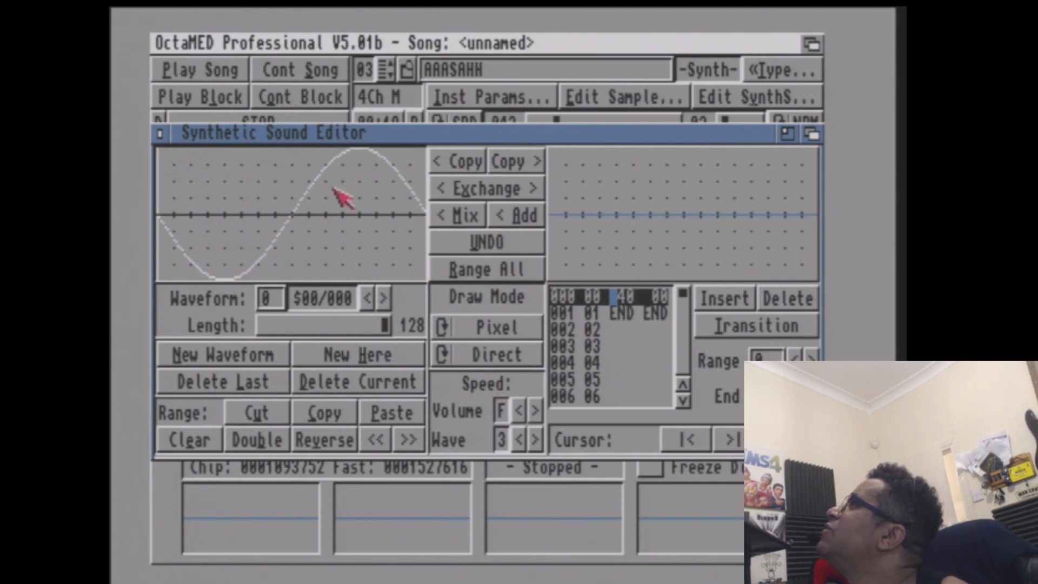
{"action": "mouse_move", "coordinate": [652, 384]}
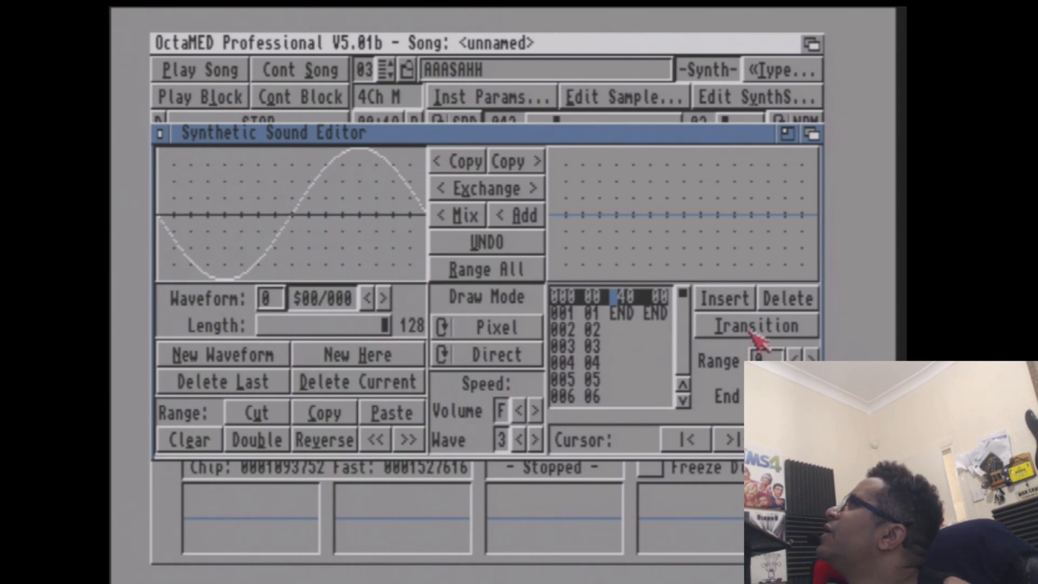
{"action": "mouse_move", "coordinate": [675, 387]}
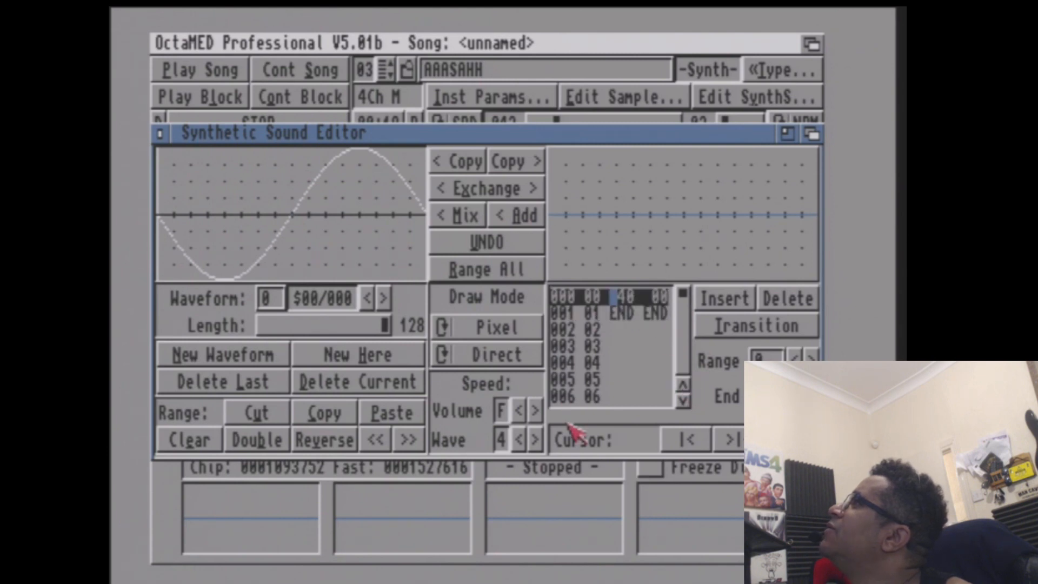
Step: Raise the Wave speed from 3 to 5 in the Synthetic Sound Editor
{"action": "left_click", "coordinate": [536, 439]}
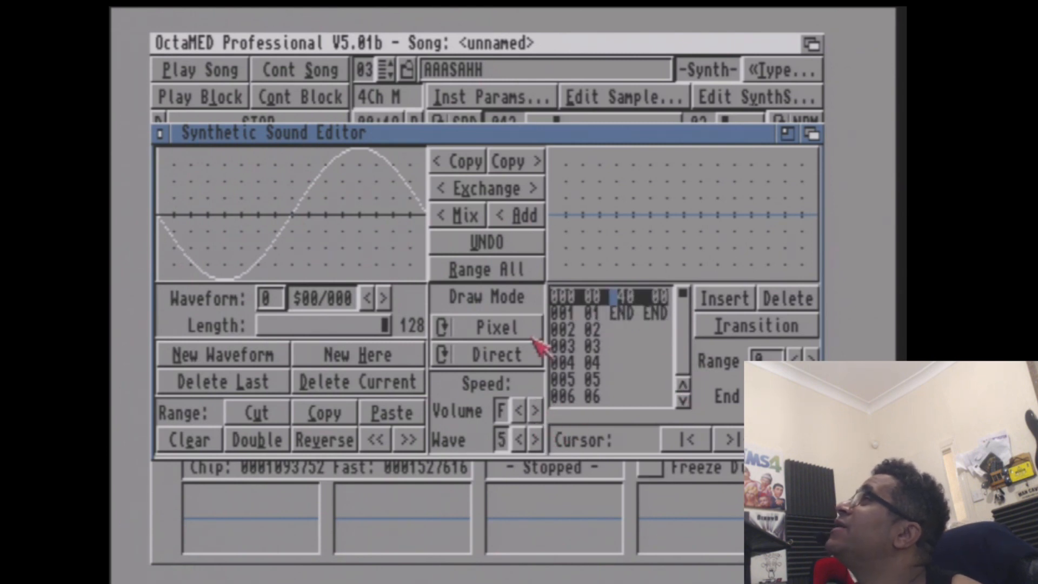
{"action": "mouse_move", "coordinate": [424, 325]}
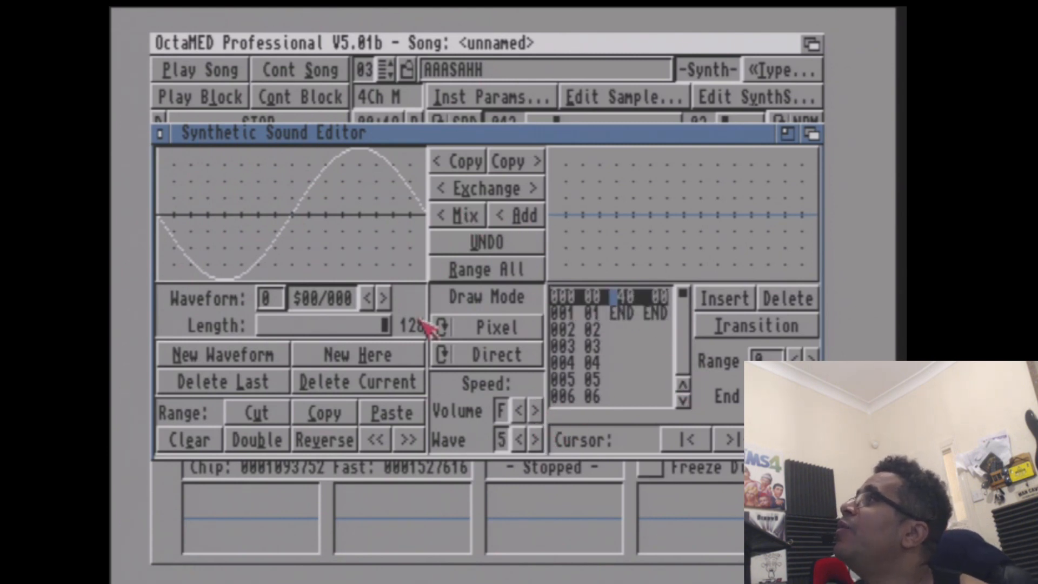